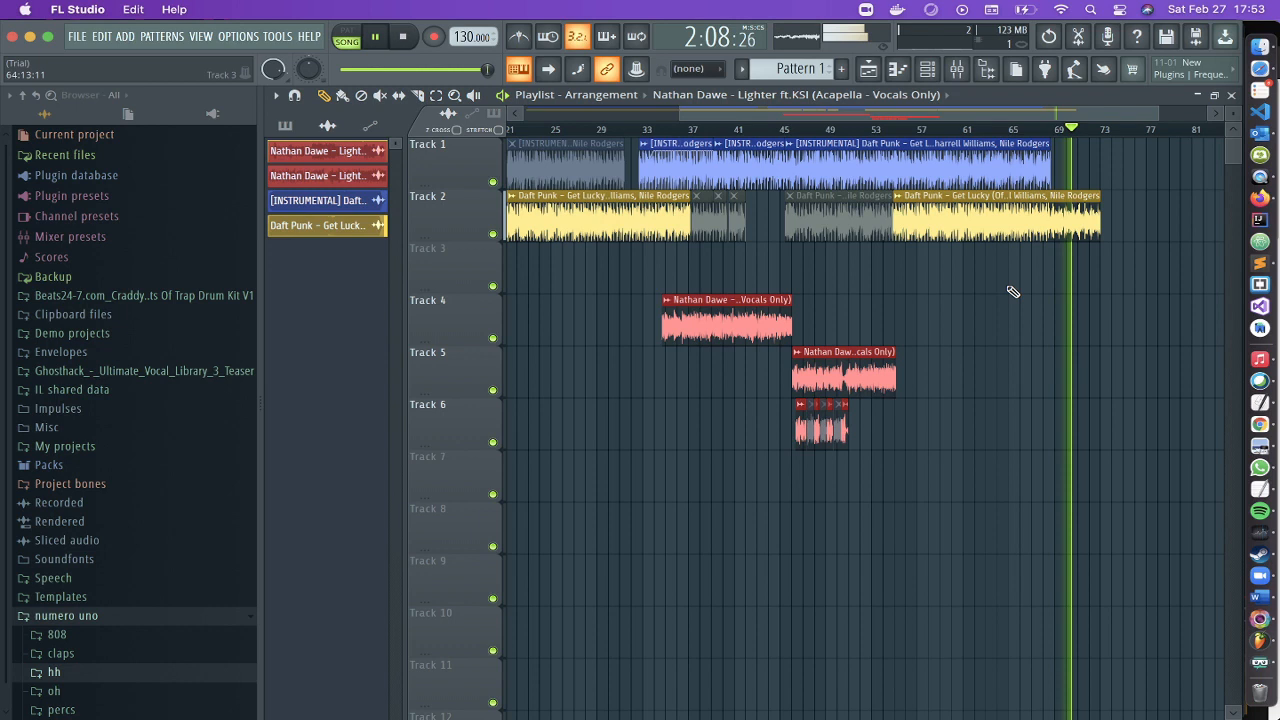
pyautogui.moveTo(1249, 655)
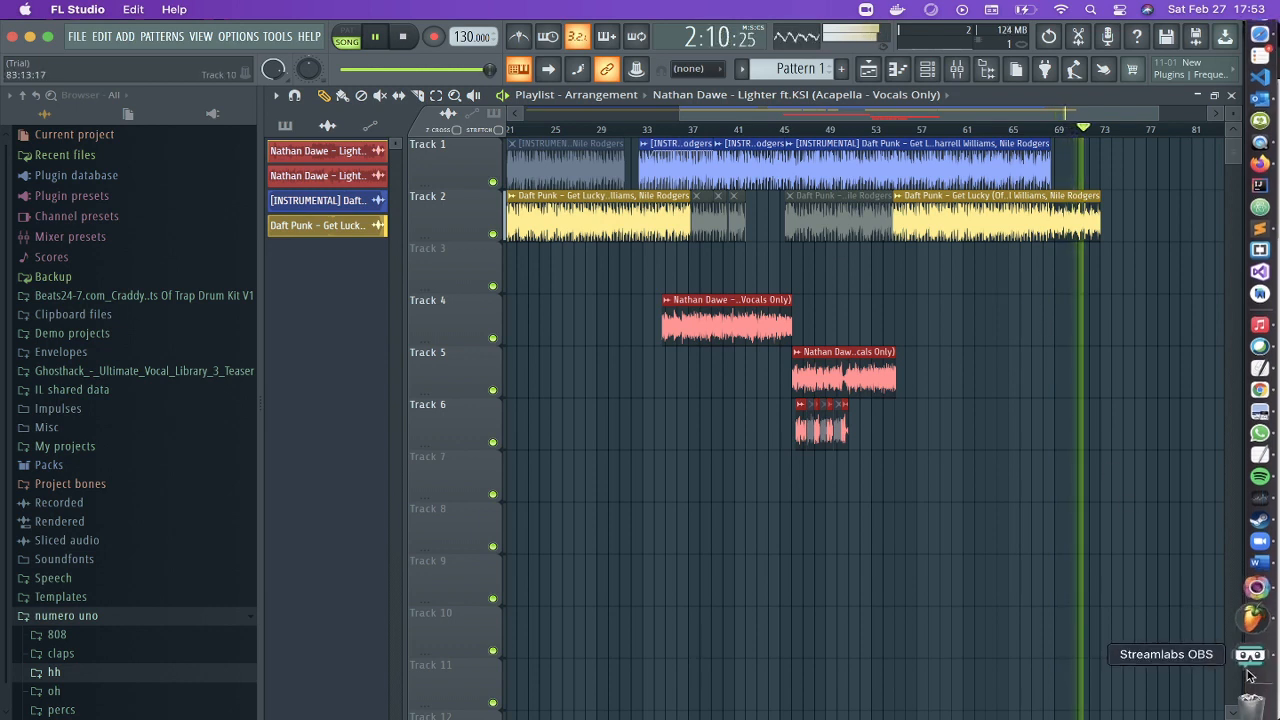